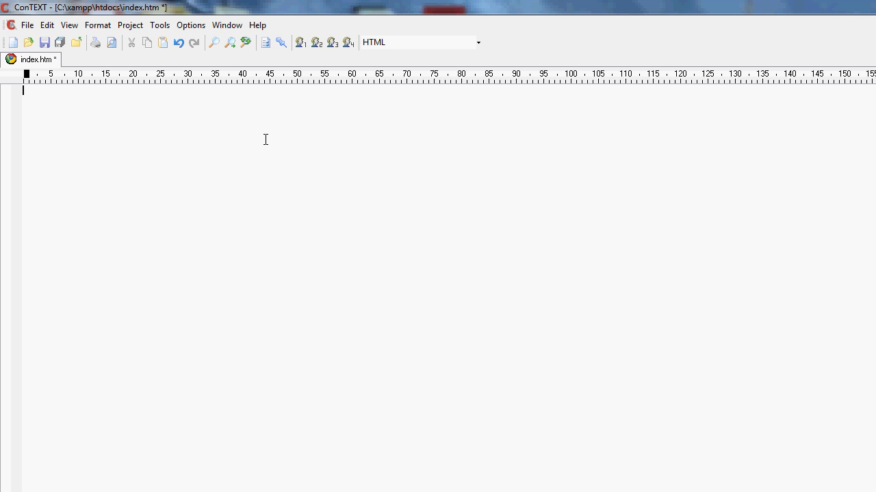
mouse_move(267, 150)
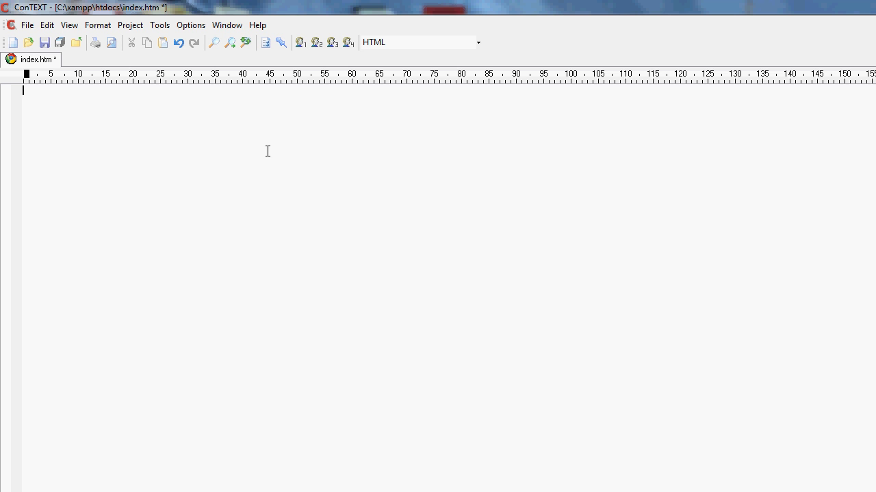
mouse_move(60, 89)
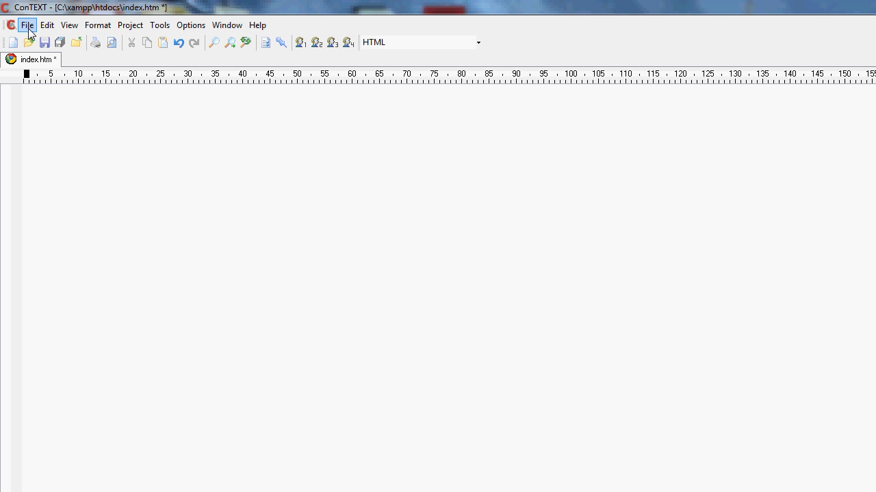
mouse_move(255, 243)
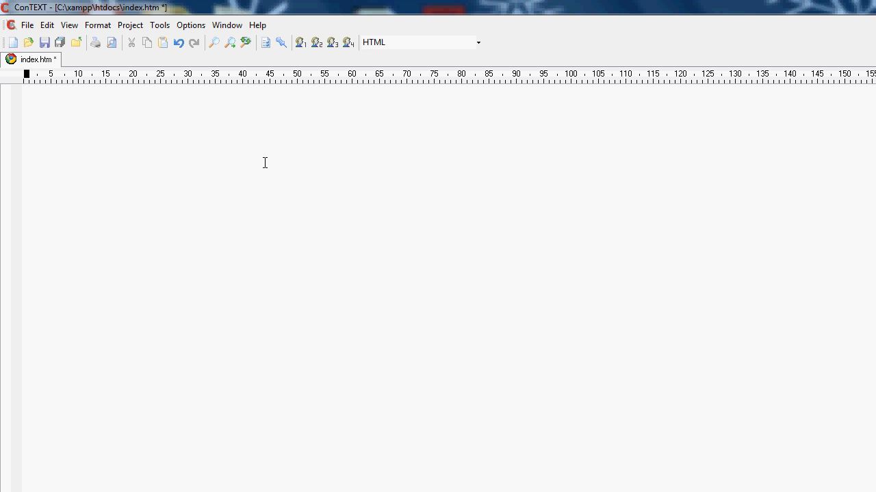
Step: Keep HTML highlighting, write the html/head/title 'Test Webpage'/body skeleton, and select the head tag
left_click(477, 42)
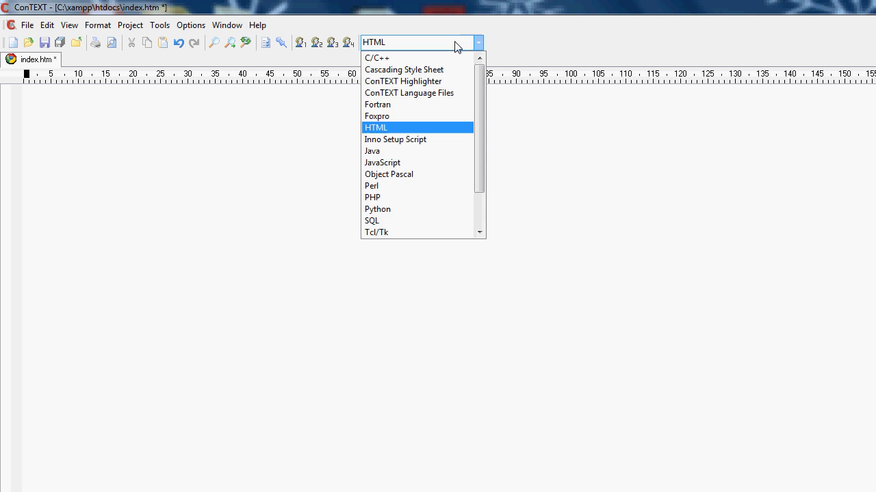
left_click(376, 127)
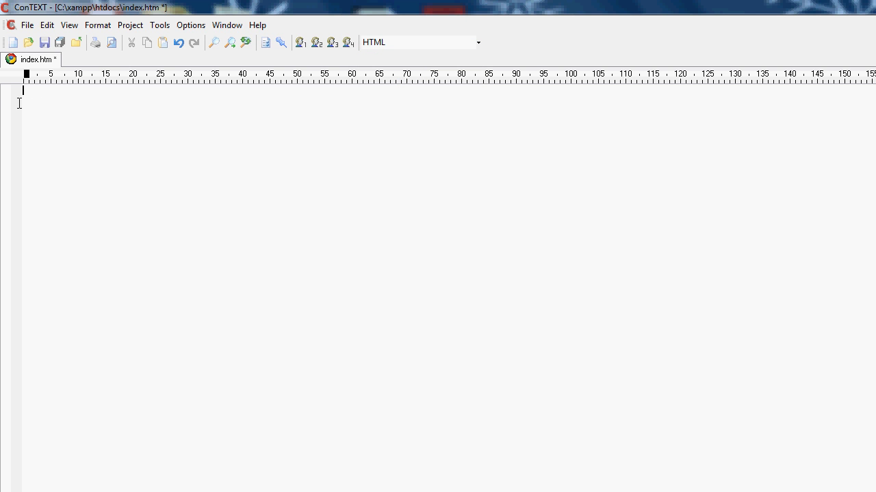
mouse_move(60, 96)
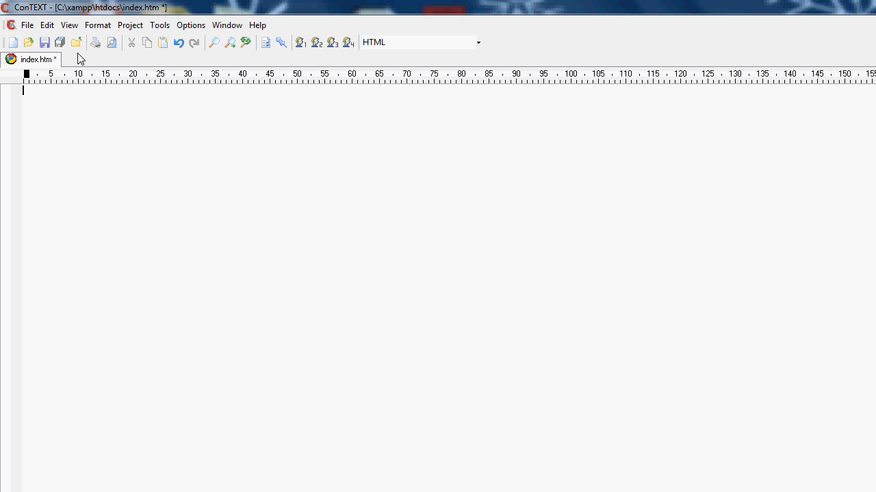
mouse_move(6, 58)
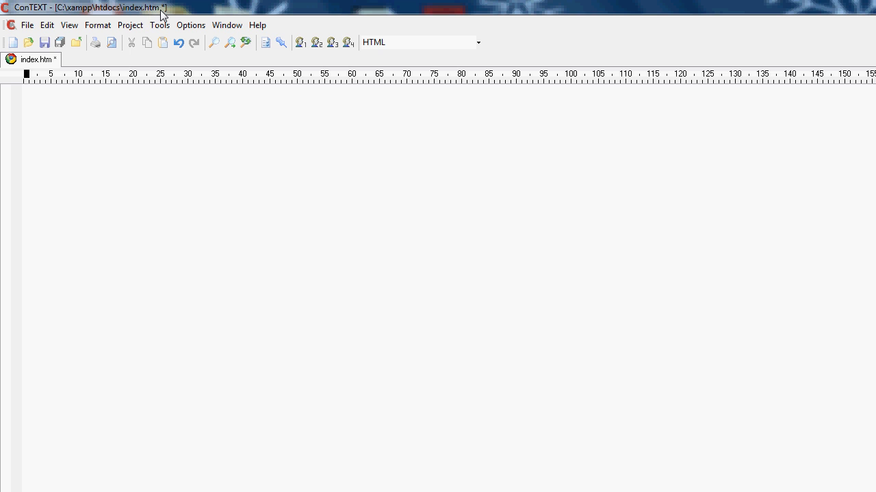
mouse_move(148, 15)
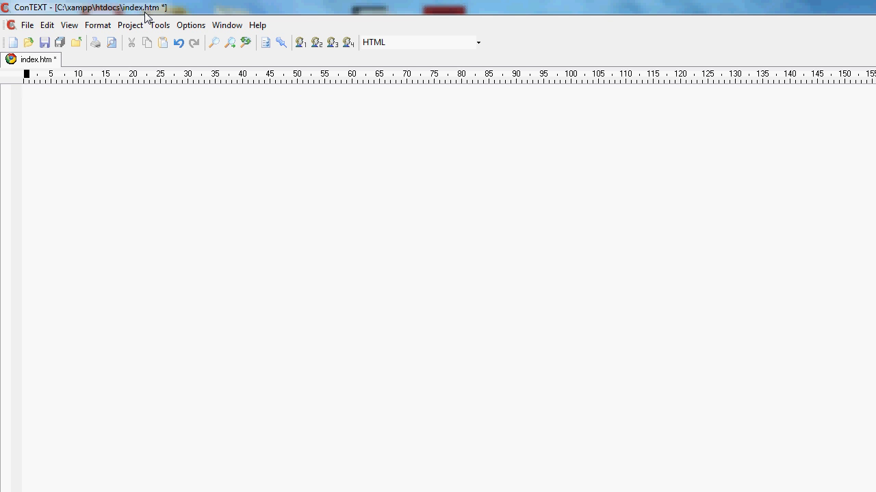
left_click(24, 89)
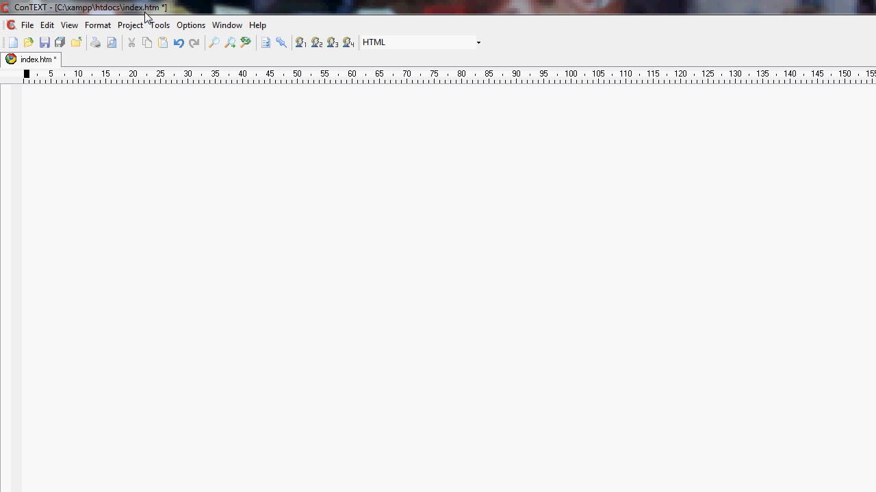
left_click(23, 89)
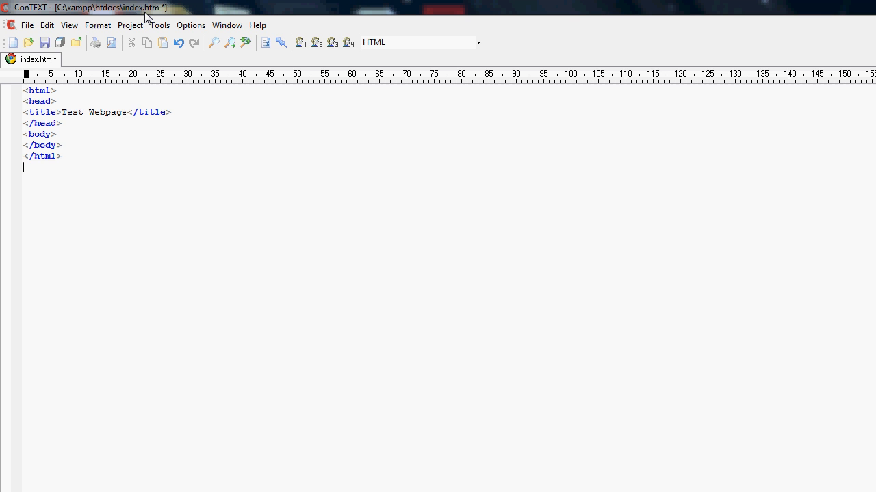
mouse_move(356, 152)
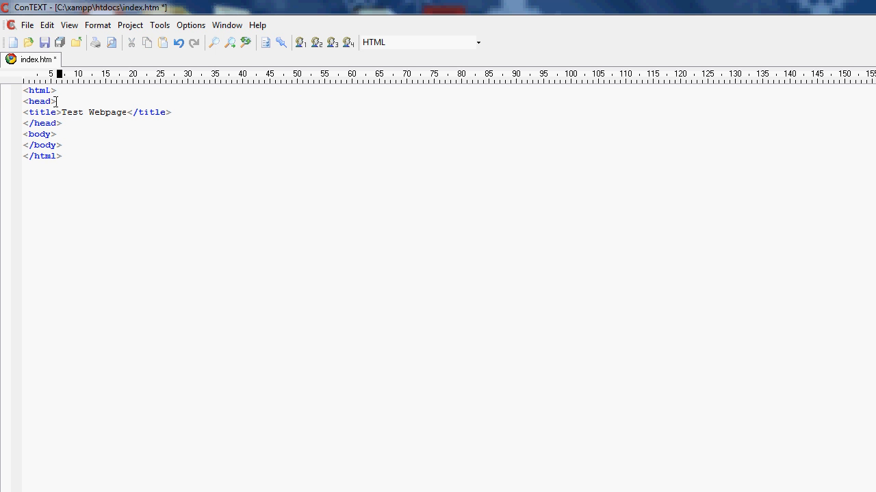
double_click(39, 90)
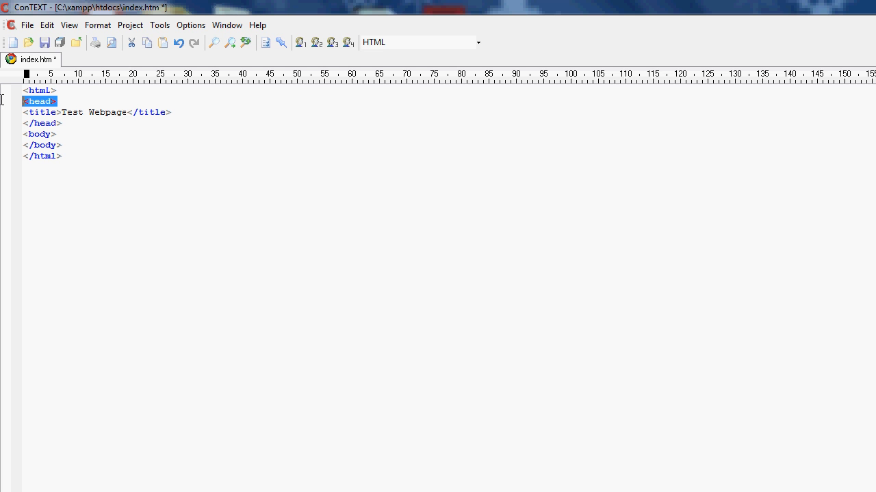
mouse_move(100, 35)
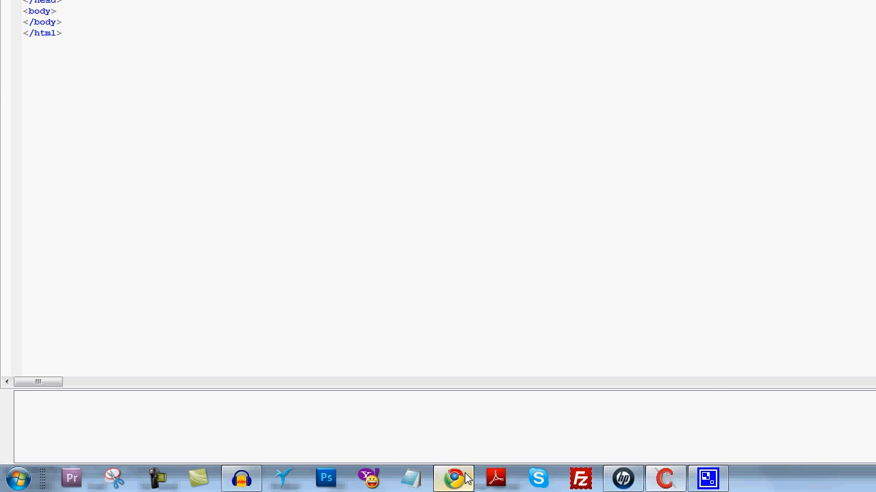
Step: Bring up Chrome showing the saved index.htm in a 'Test Webpage' tab
left_click(452, 479)
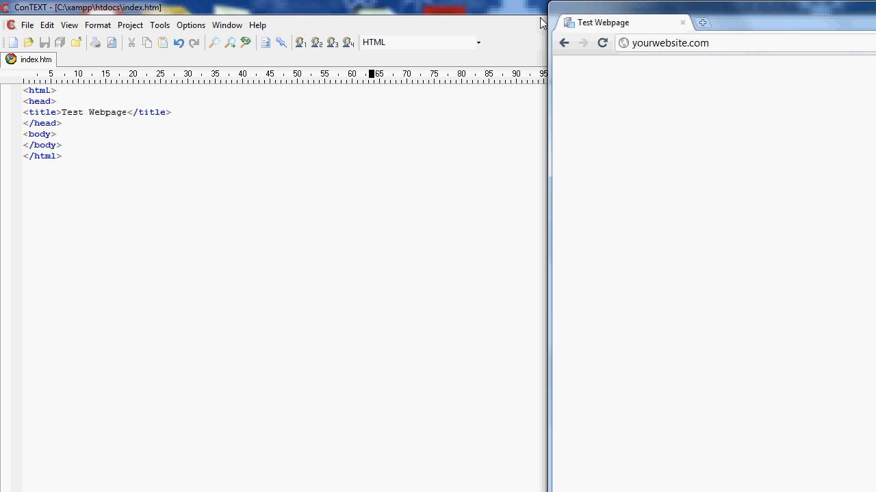
mouse_move(188, 90)
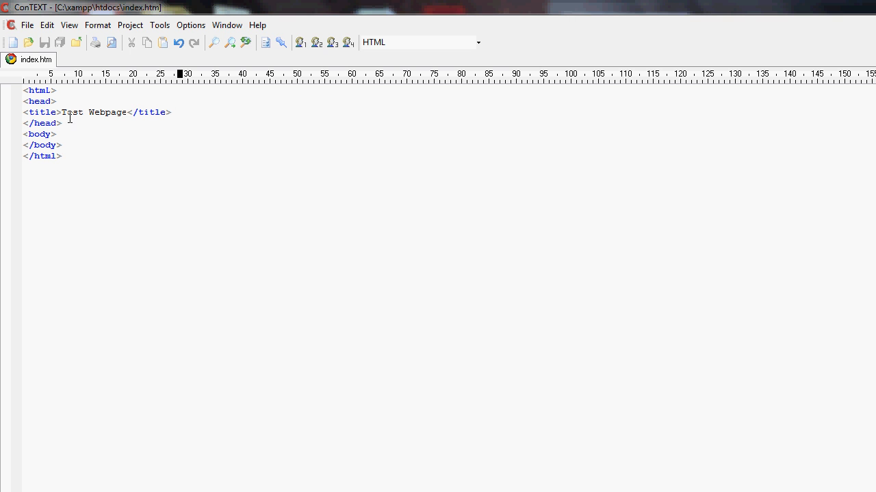
Step: Select the title tag and clear the selection, with ConTEXT beside the Chrome preview
left_click_drag(131, 112, 171, 112)
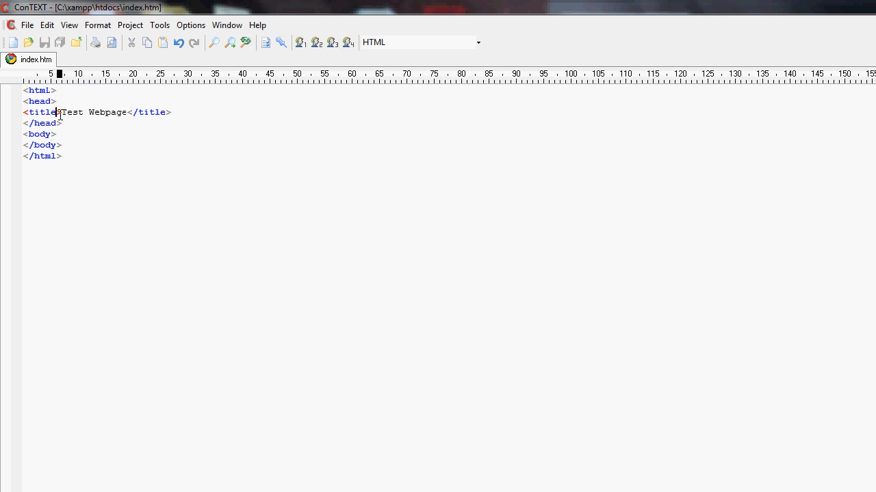
double_click(41, 112)
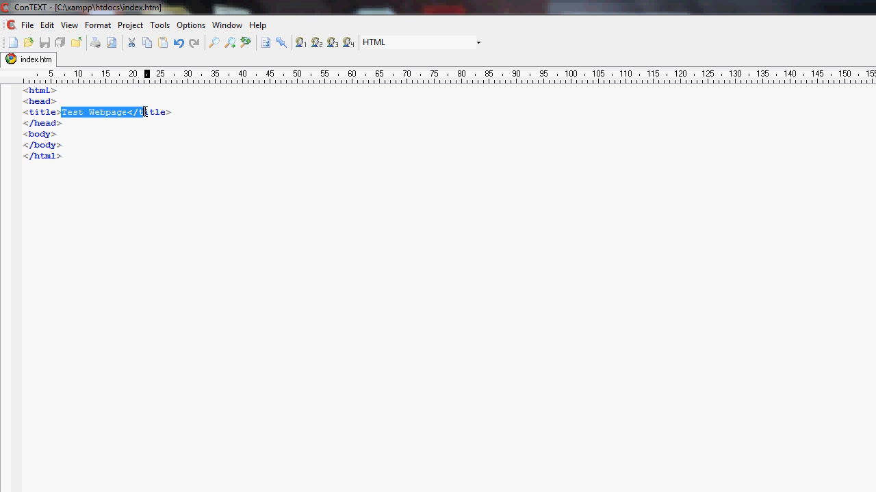
left_click(111, 113)
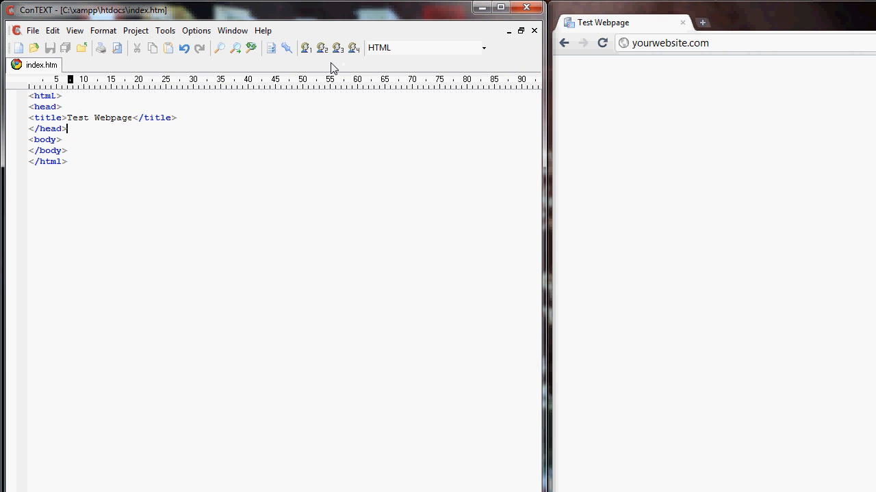
mouse_move(85, 132)
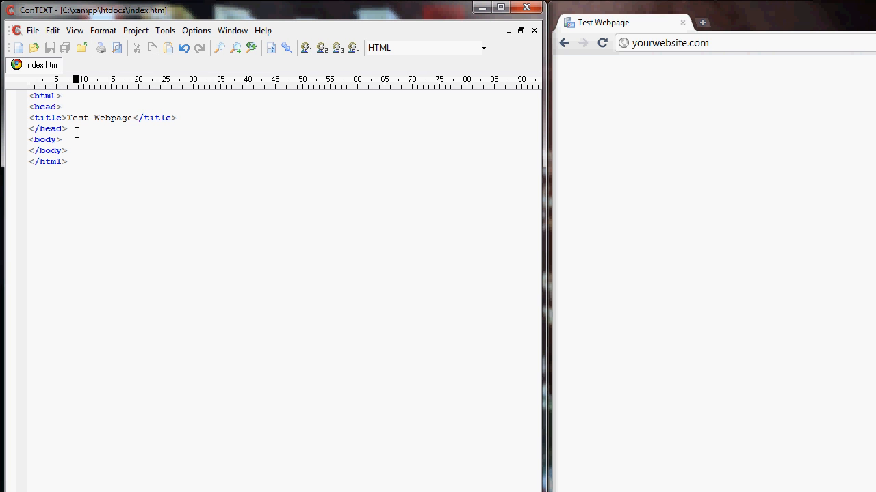
mouse_move(79, 151)
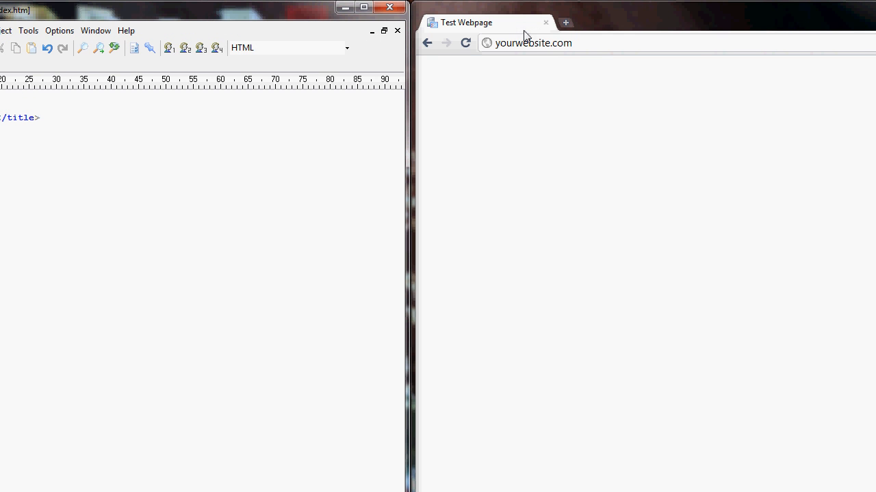
mouse_move(334, 77)
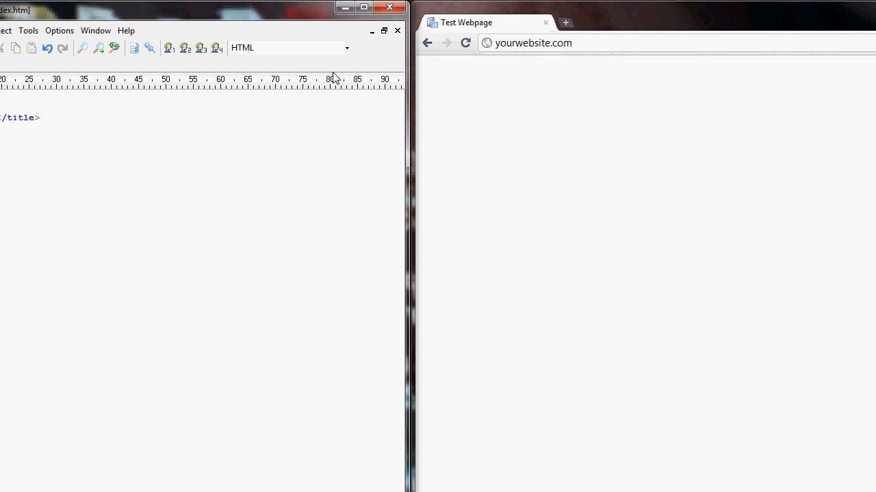
mouse_move(405, 57)
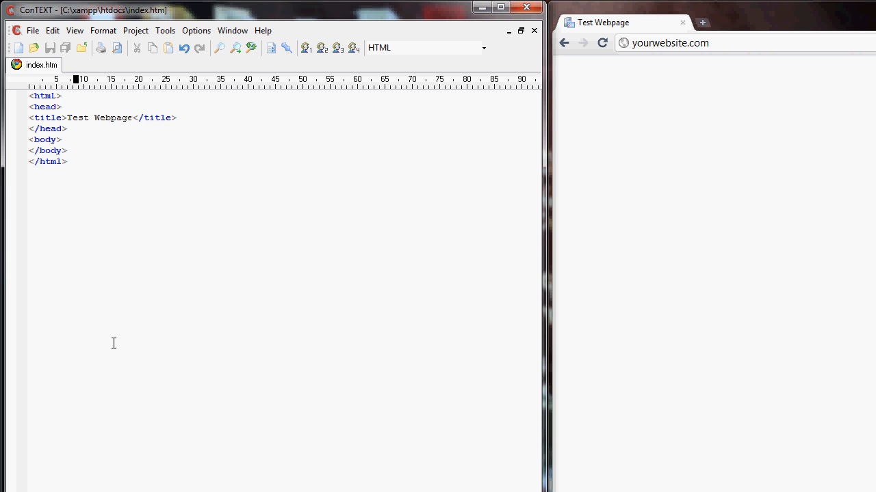
key("ctrl+a")
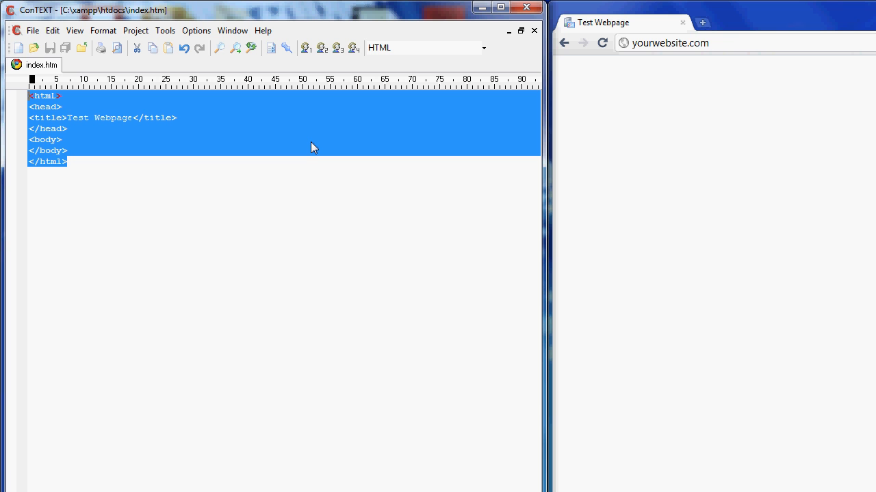
mouse_move(87, 145)
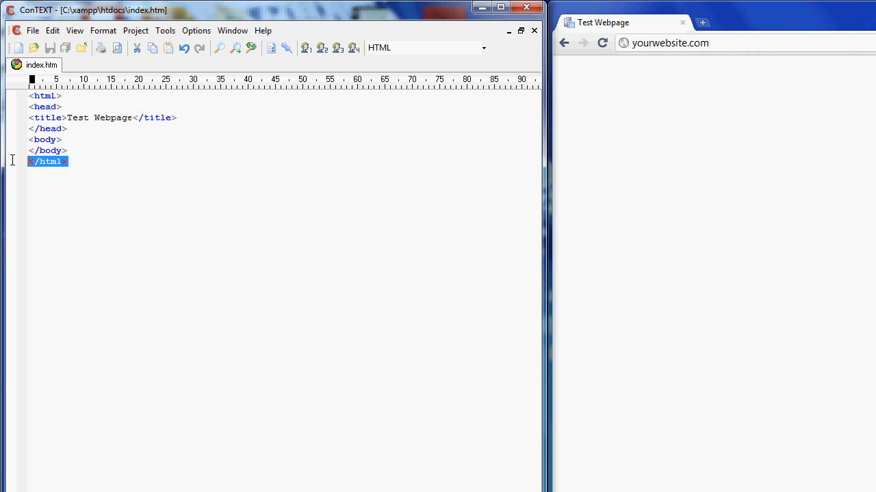
key("ctrl+a")
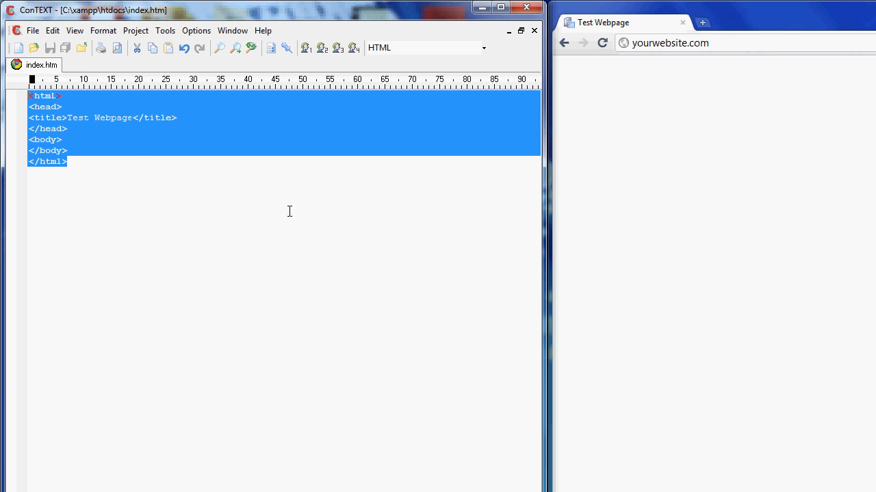